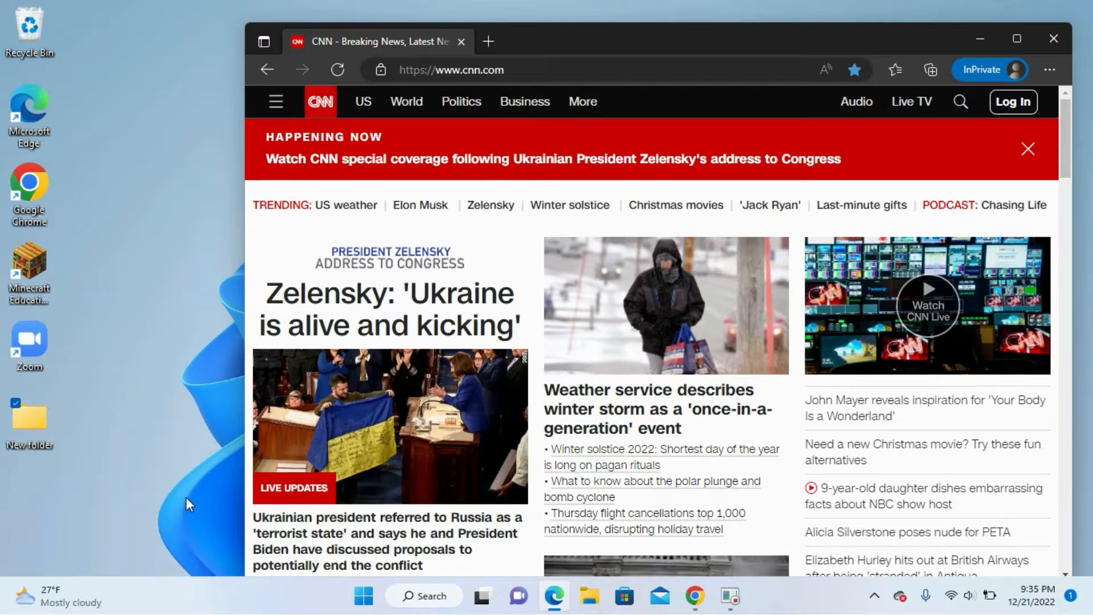
{"action": "mouse_move", "coordinate": [589, 491]}
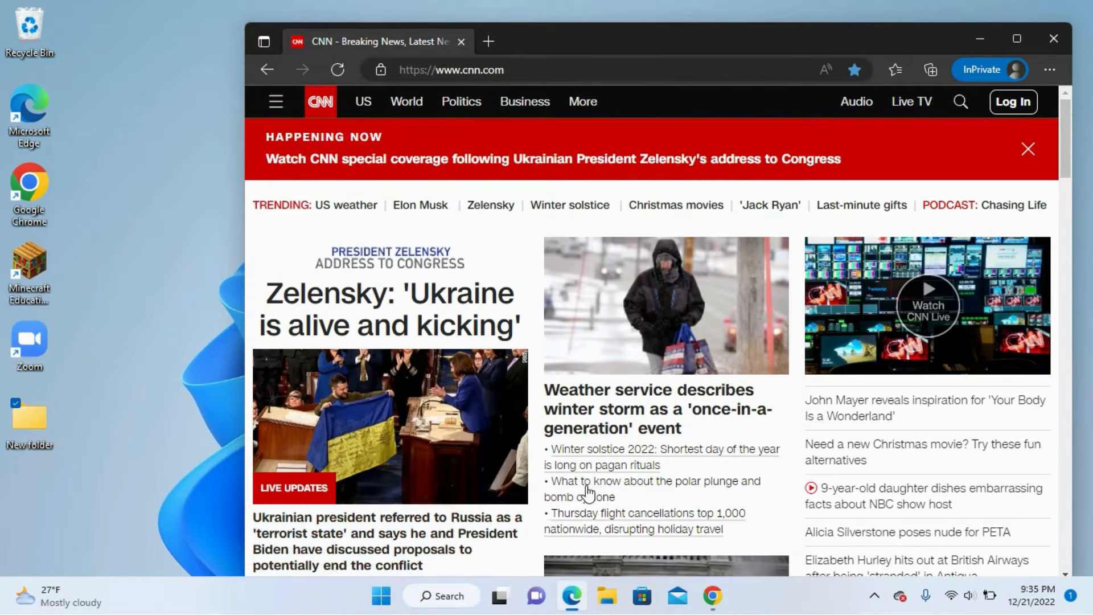
Search Windows for 'steps' and launch Steps Recorder from Best match.
{"action": "left_click", "coordinate": [441, 597]}
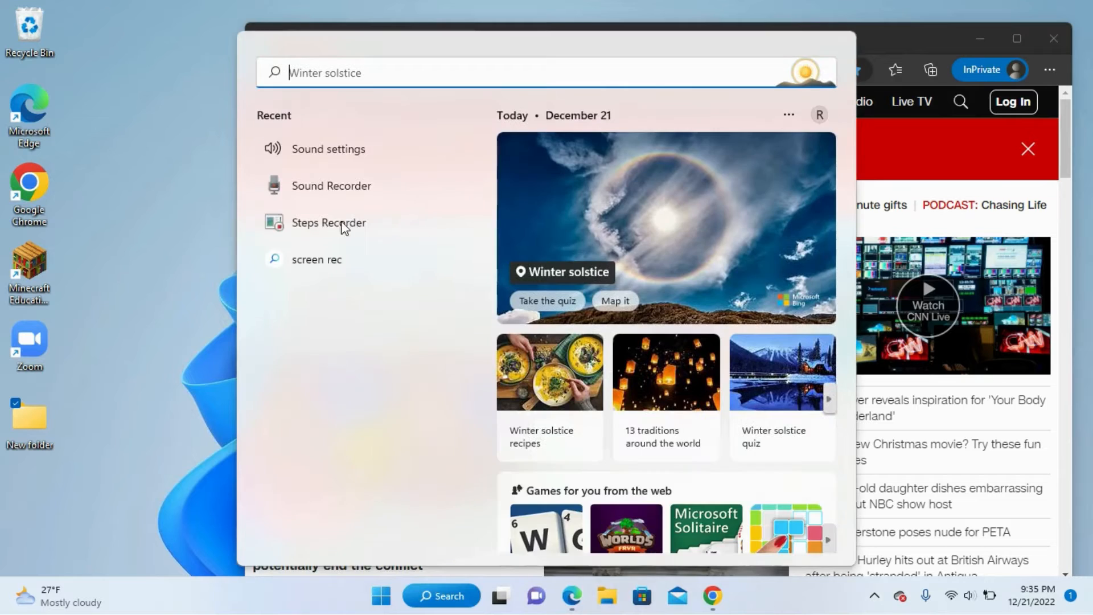
{"action": "type", "text": "steps"}
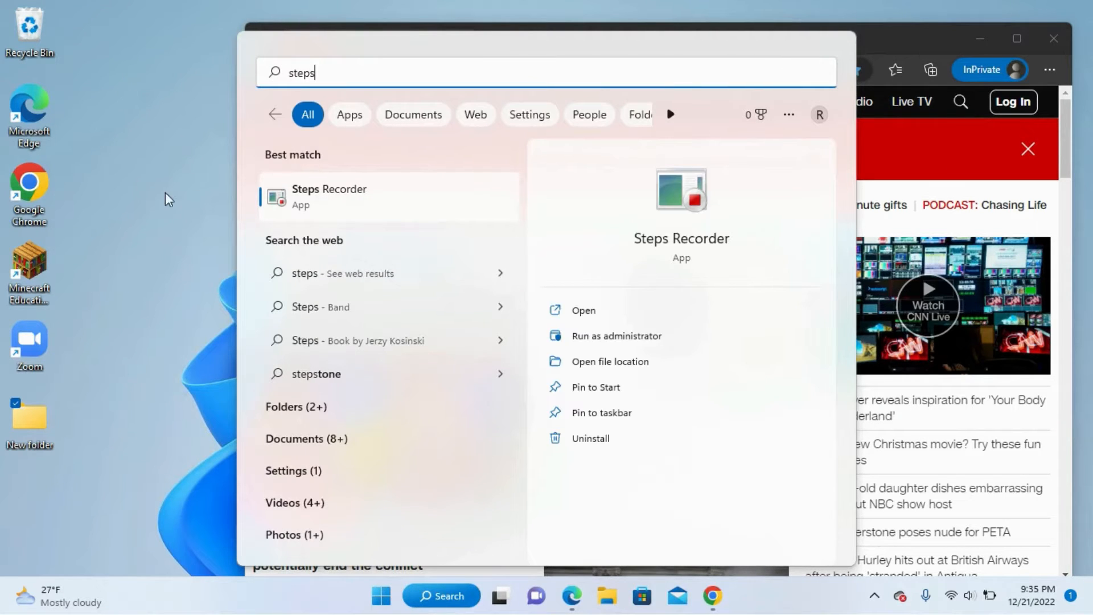
{"action": "mouse_move", "coordinate": [329, 210]}
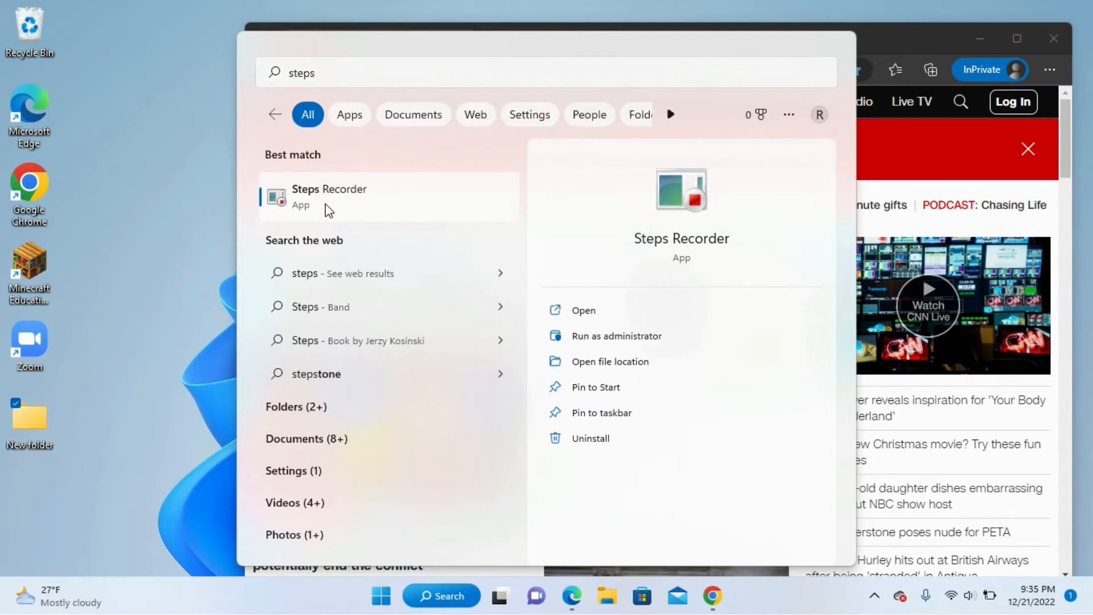
{"action": "left_click", "coordinate": [329, 196]}
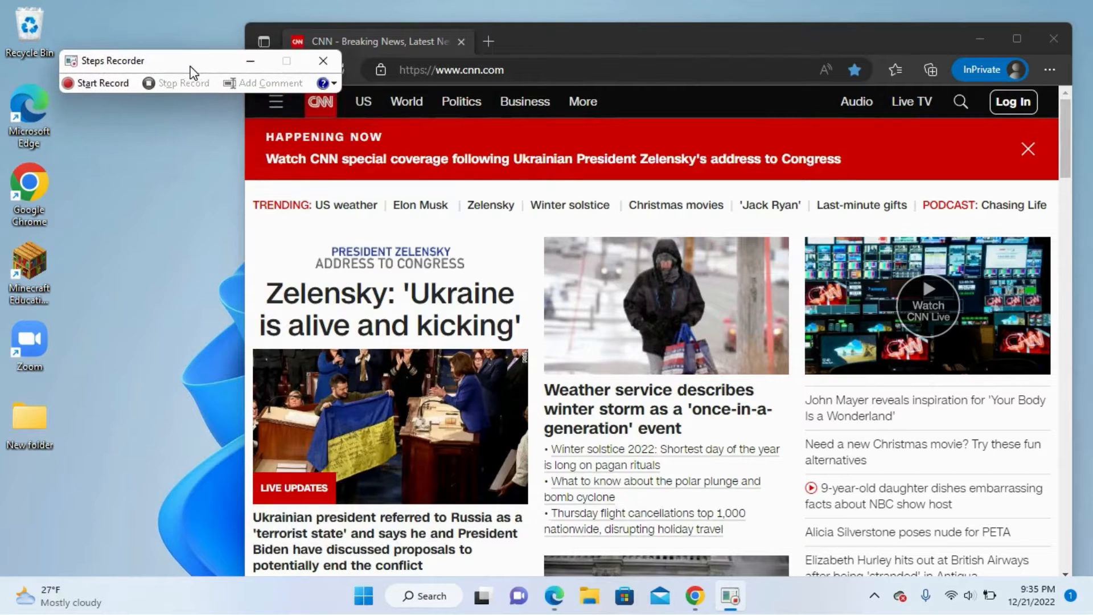
Drag the Steps Recorder window slightly left, away from the CNN page.
{"action": "left_click_drag", "start_coordinate": [192, 69], "coordinate": [173, 65]}
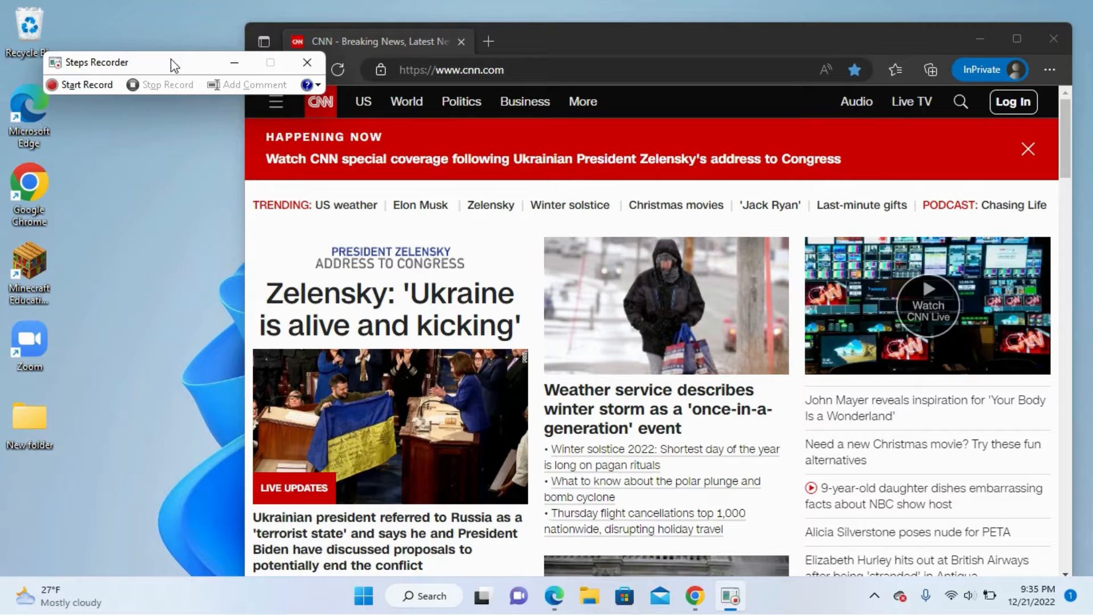
{"action": "mouse_move", "coordinate": [173, 73]}
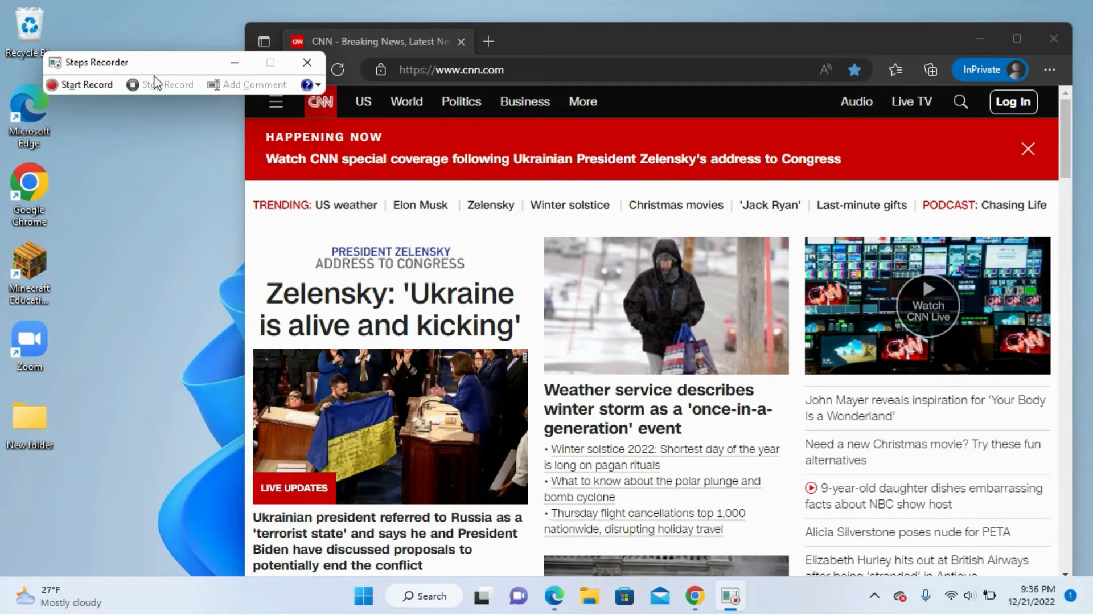
Start recording, toggle CNN's More sections list, and open Edge's Collections pane.
{"action": "left_click", "coordinate": [79, 84]}
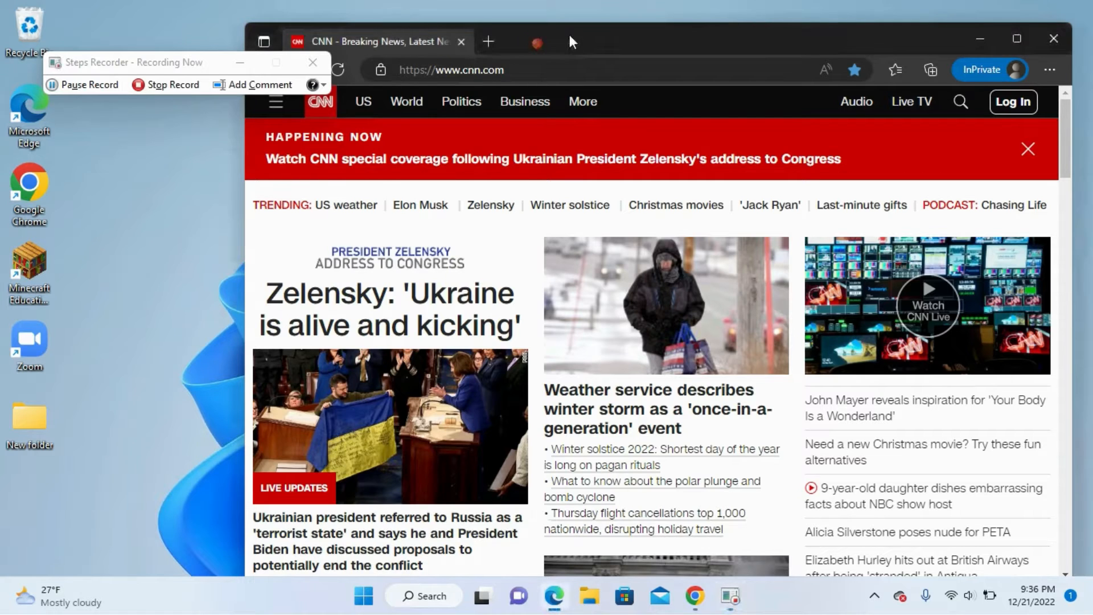
{"action": "left_click", "coordinate": [583, 101]}
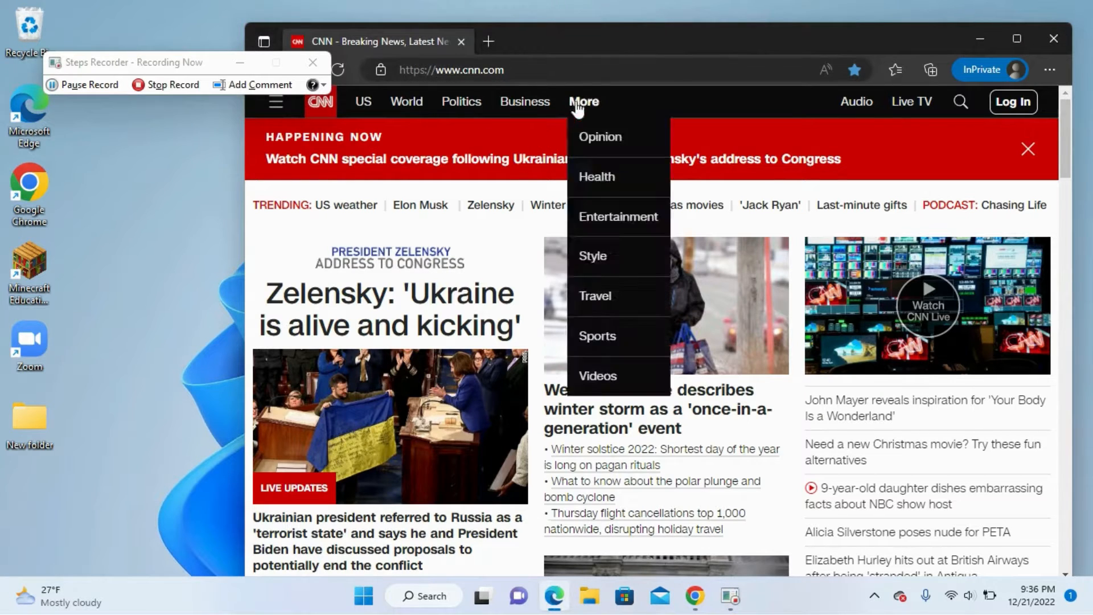
{"action": "left_click", "coordinate": [757, 62]}
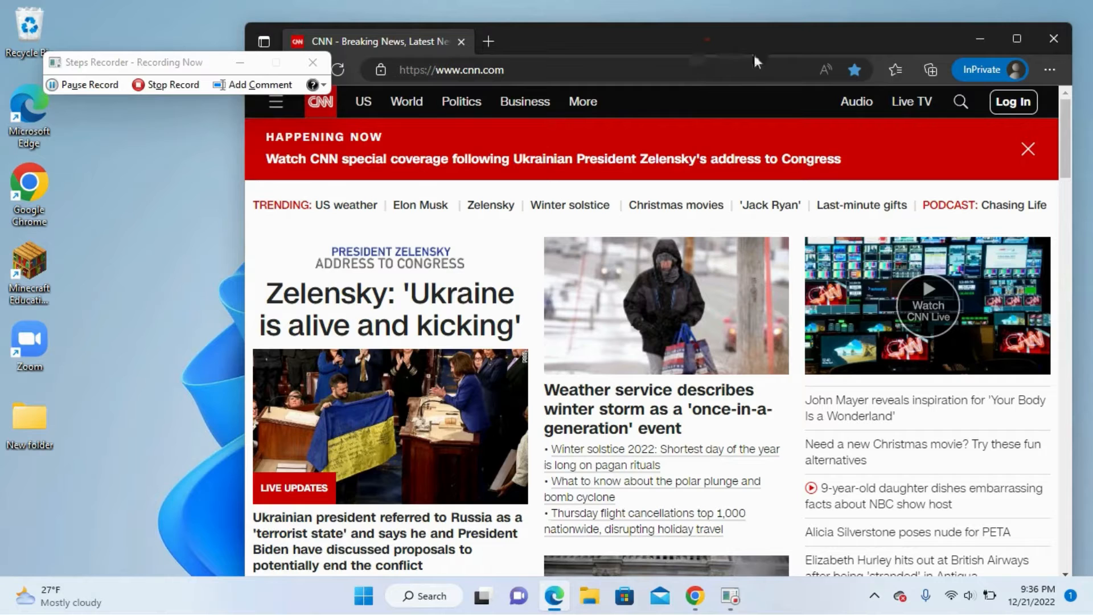
{"action": "mouse_move", "coordinate": [837, 310]}
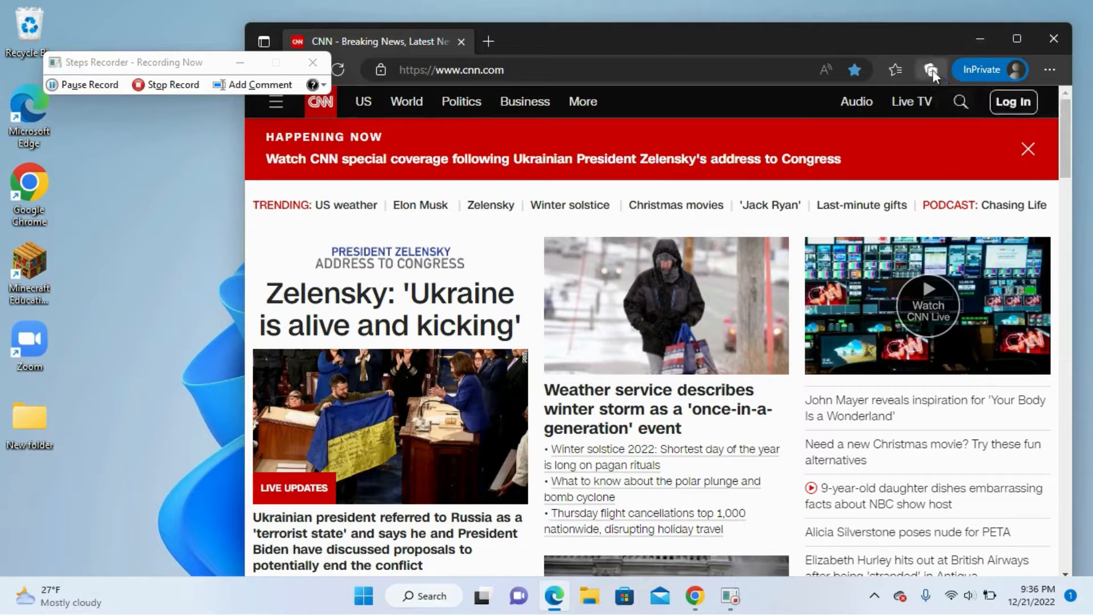
{"action": "left_click", "coordinate": [931, 70]}
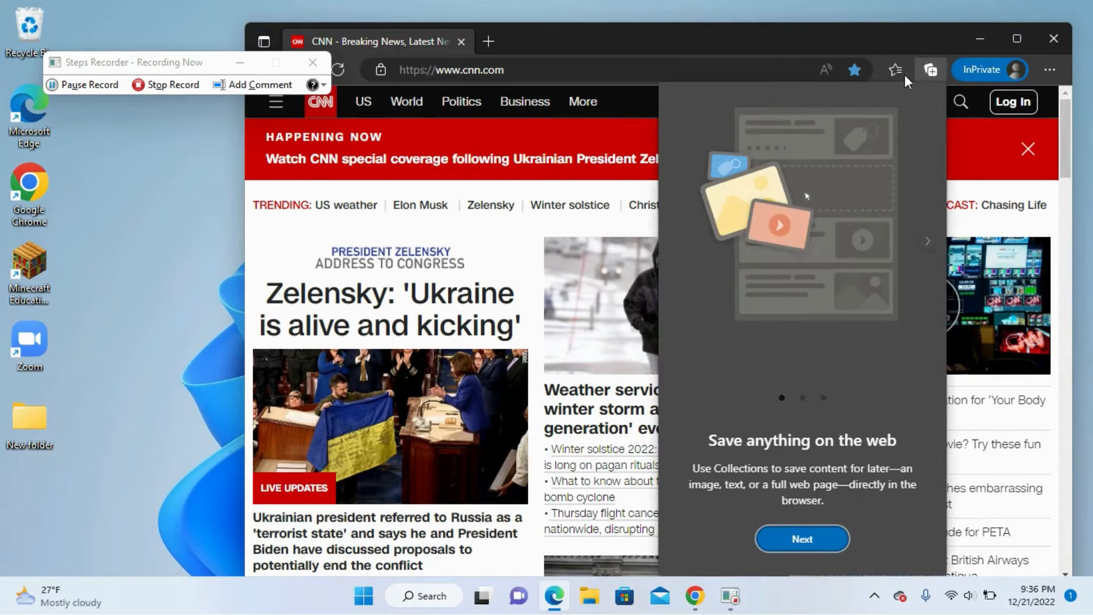
Open Favorites, a new InPrivate window and the CNN favorite, then stop recording.
{"action": "left_click", "coordinate": [895, 69]}
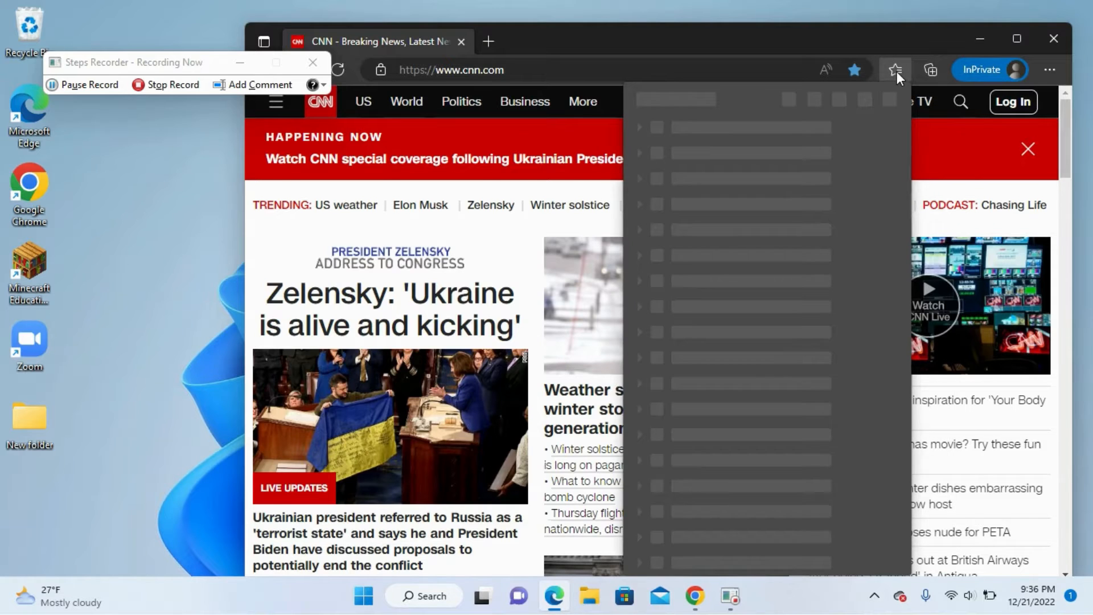
{"action": "left_click", "coordinate": [895, 70]}
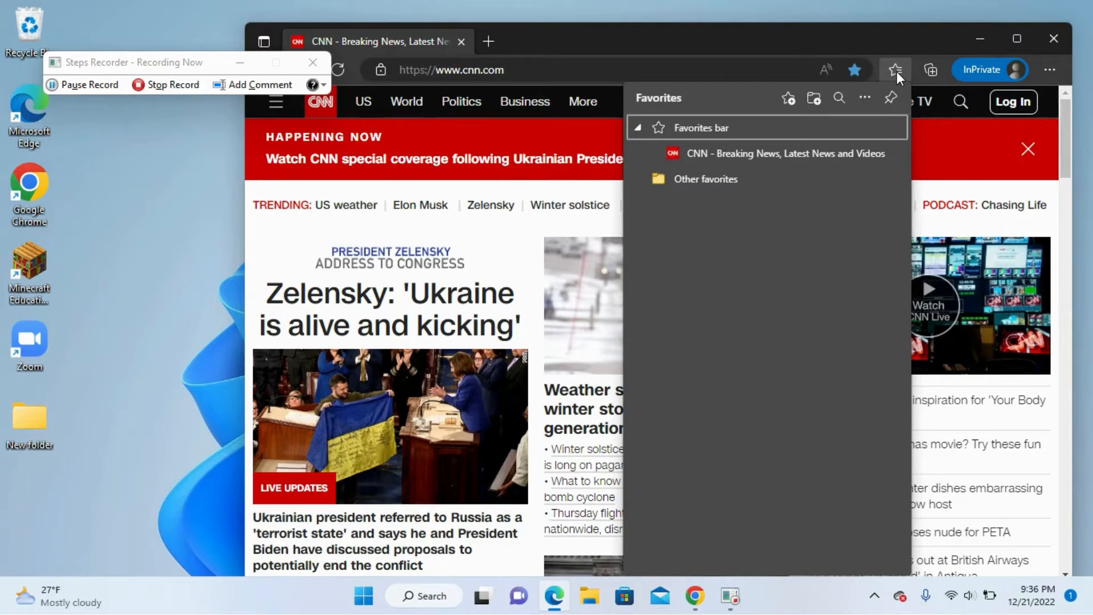
{"action": "left_click", "coordinate": [1050, 69]}
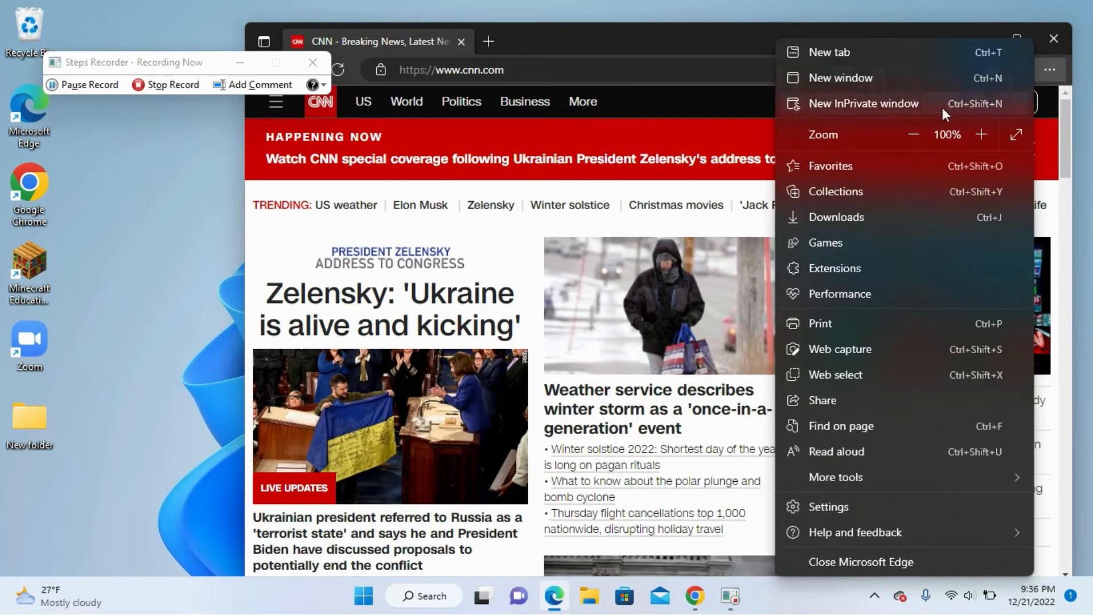
{"action": "left_click", "coordinate": [863, 103]}
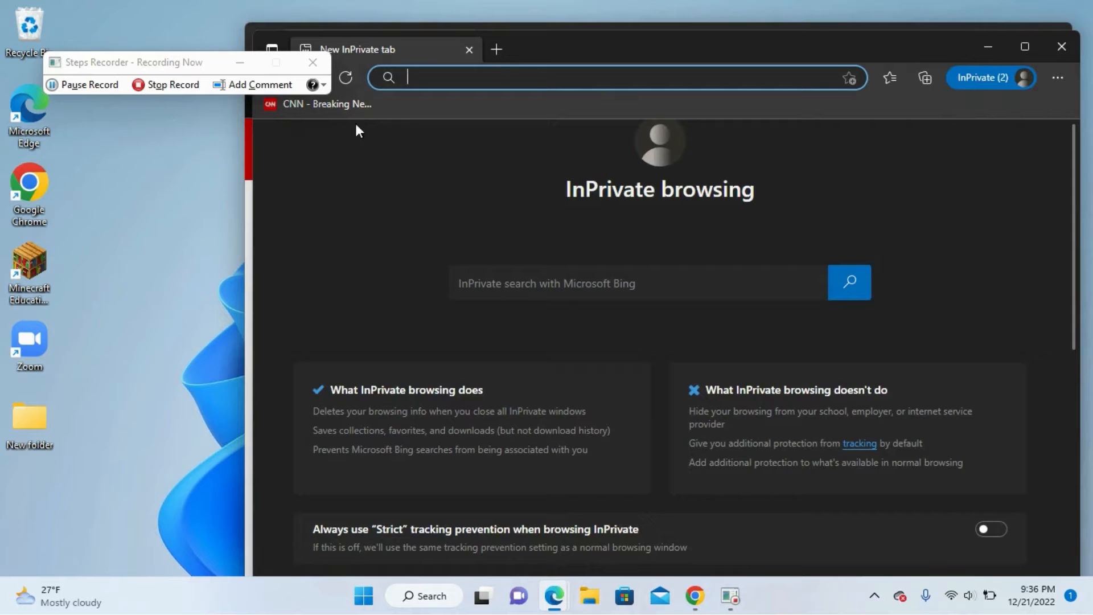
{"action": "left_click", "coordinate": [318, 104]}
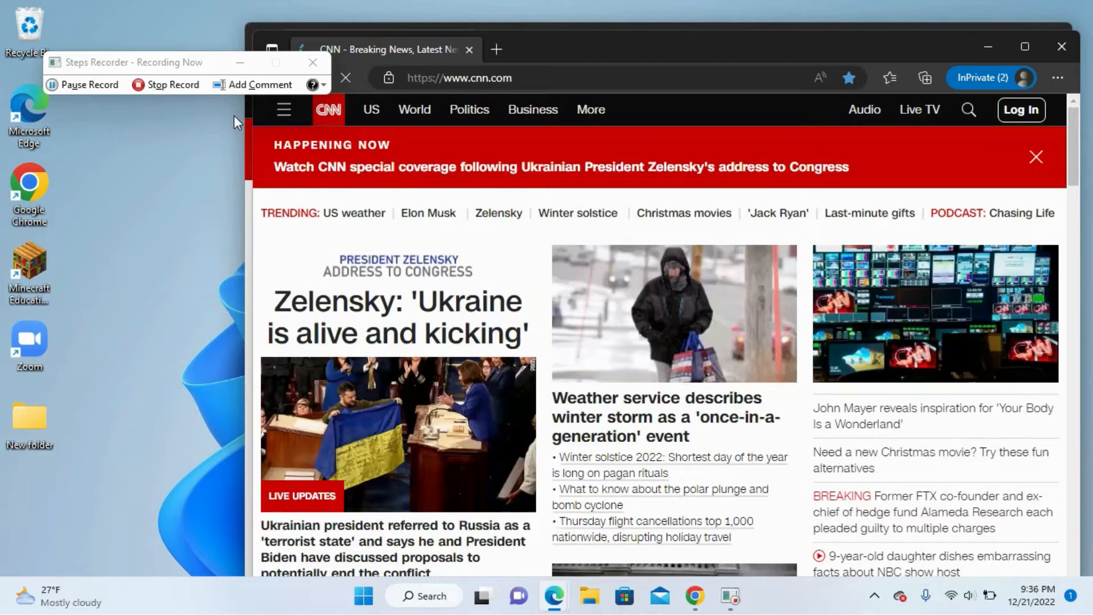
{"action": "left_click", "coordinate": [165, 85]}
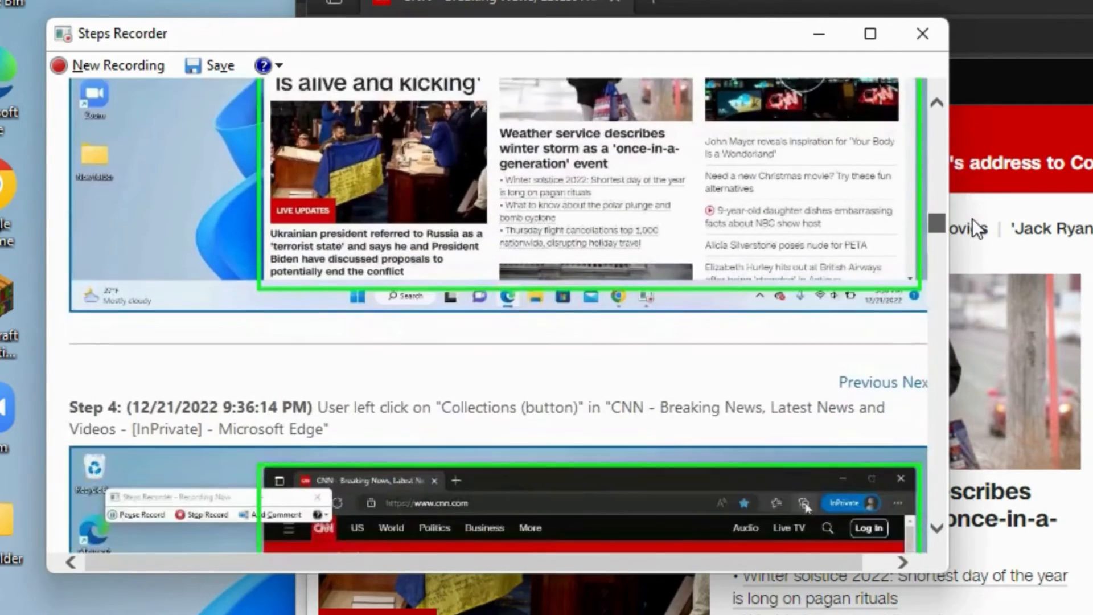
Scroll through all nine recorded step screenshots and the Additional Details section.
{"action": "scroll", "scroll_direction": "down", "scroll_amount": 3}
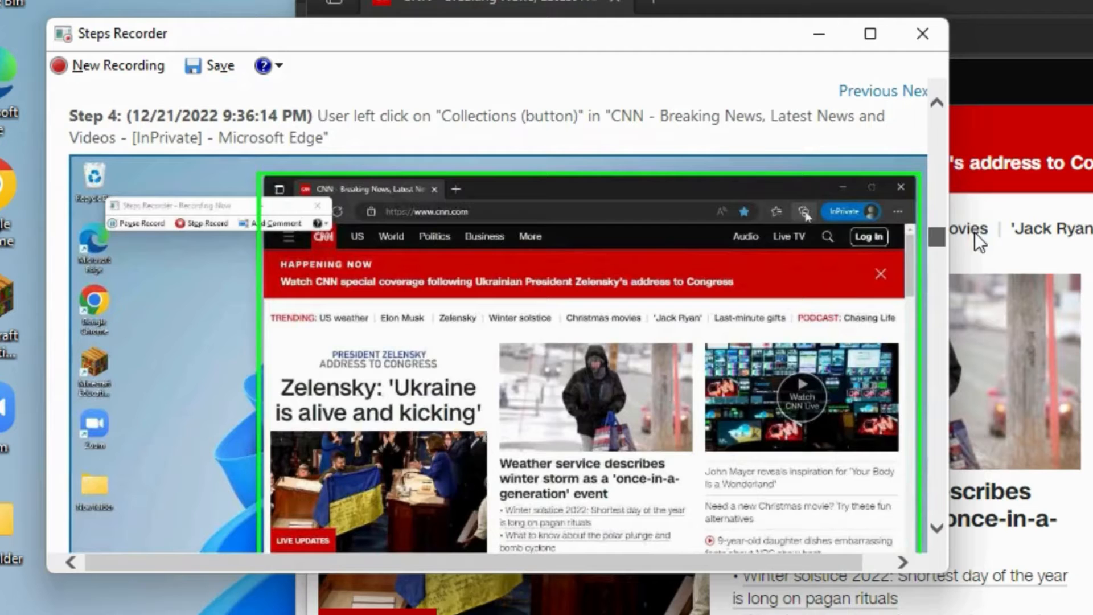
{"action": "mouse_move", "coordinate": [945, 268]}
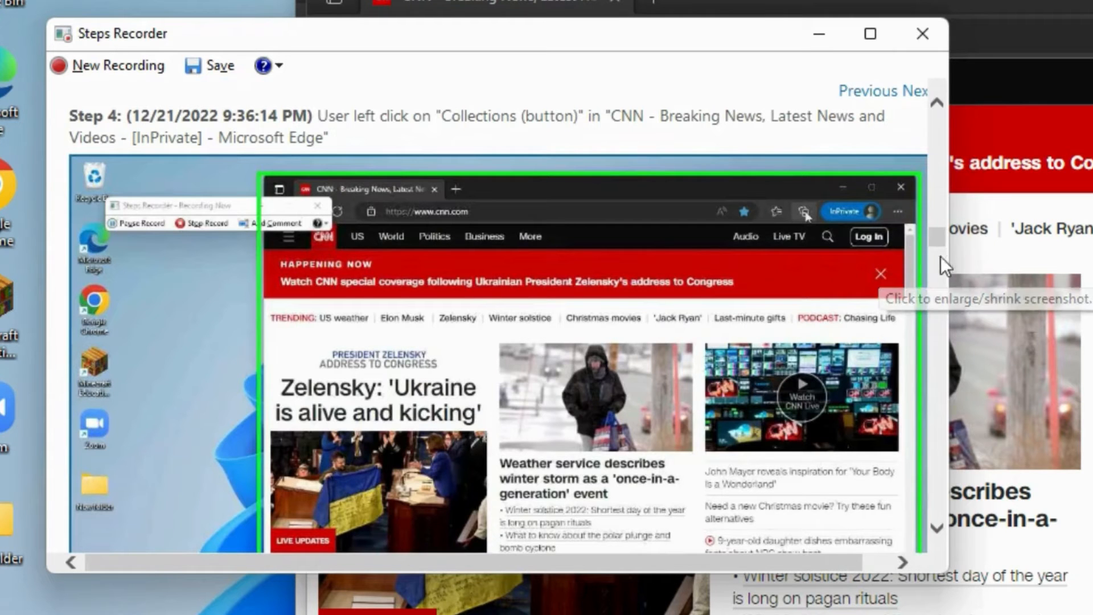
{"action": "scroll", "scroll_direction": "down", "scroll_amount": 3}
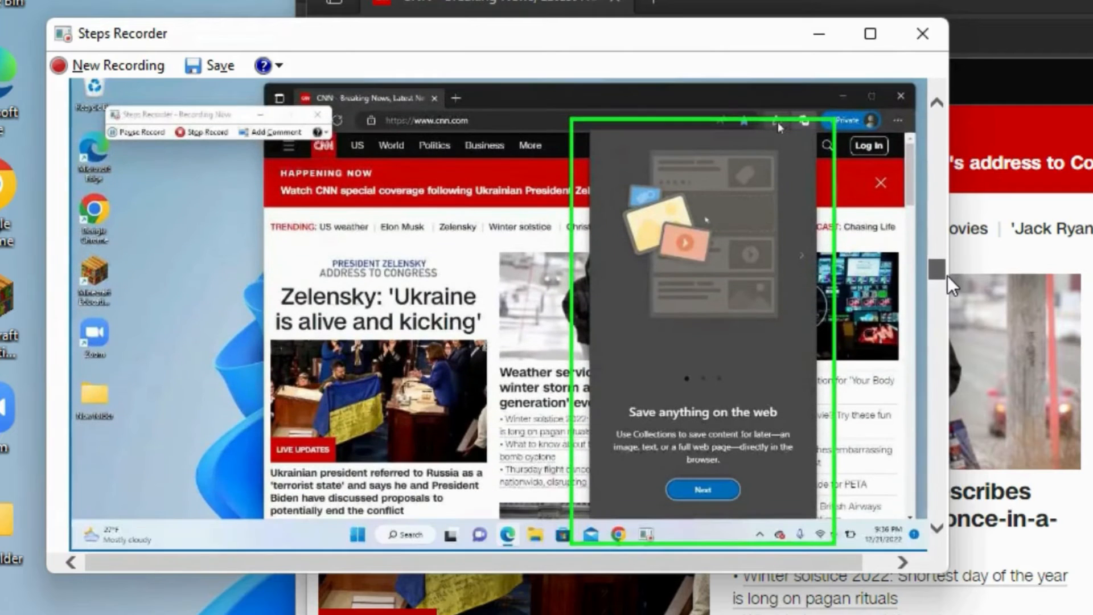
{"action": "mouse_move", "coordinate": [377, 279]}
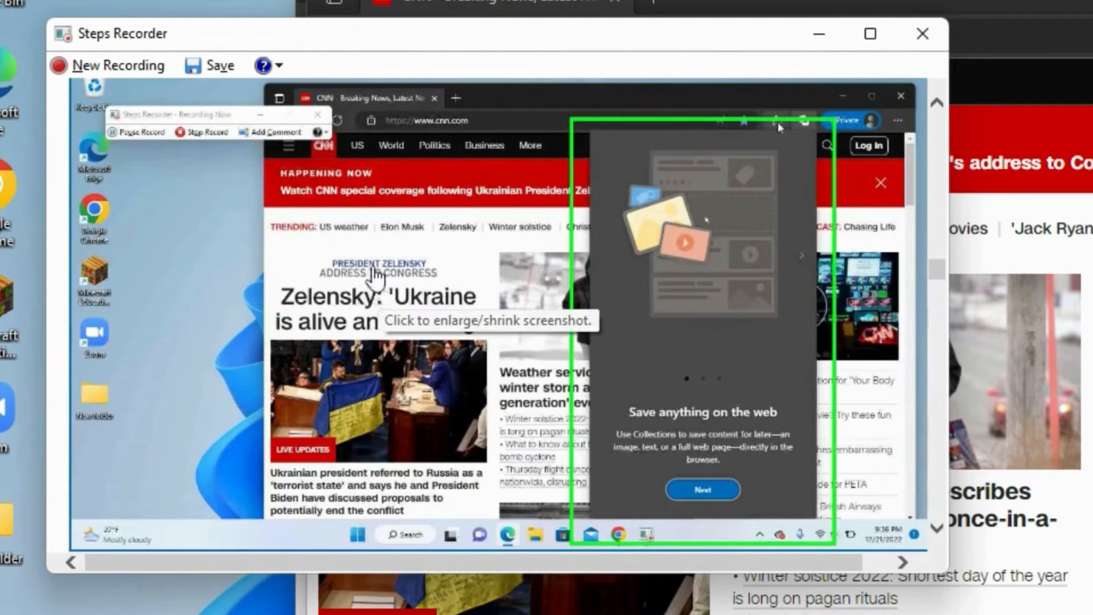
{"action": "mouse_move", "coordinate": [823, 255]}
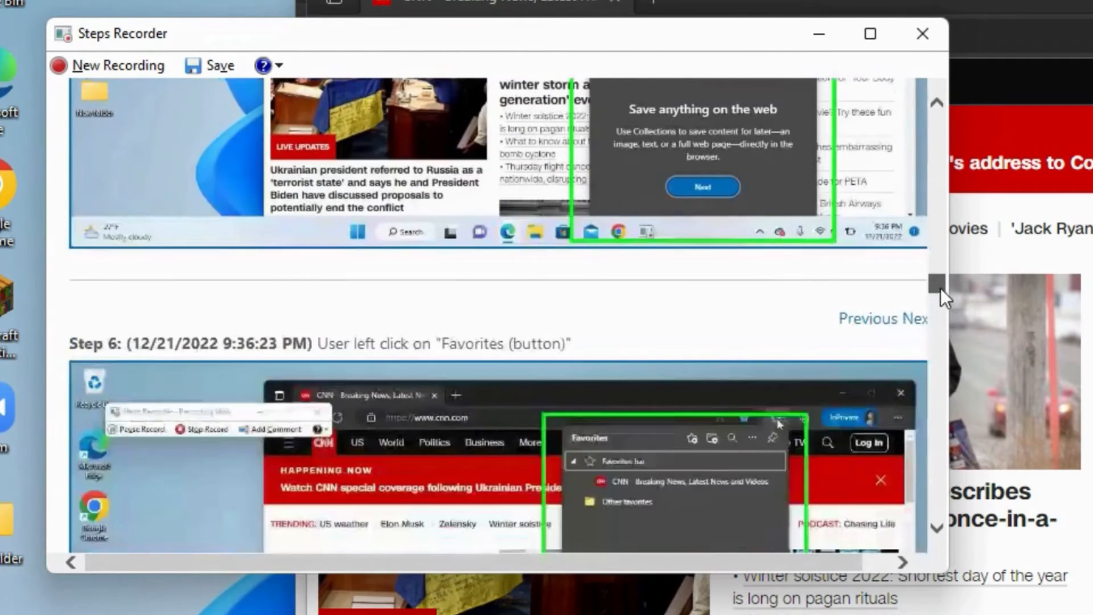
{"action": "scroll", "scroll_direction": "down", "scroll_amount": 3}
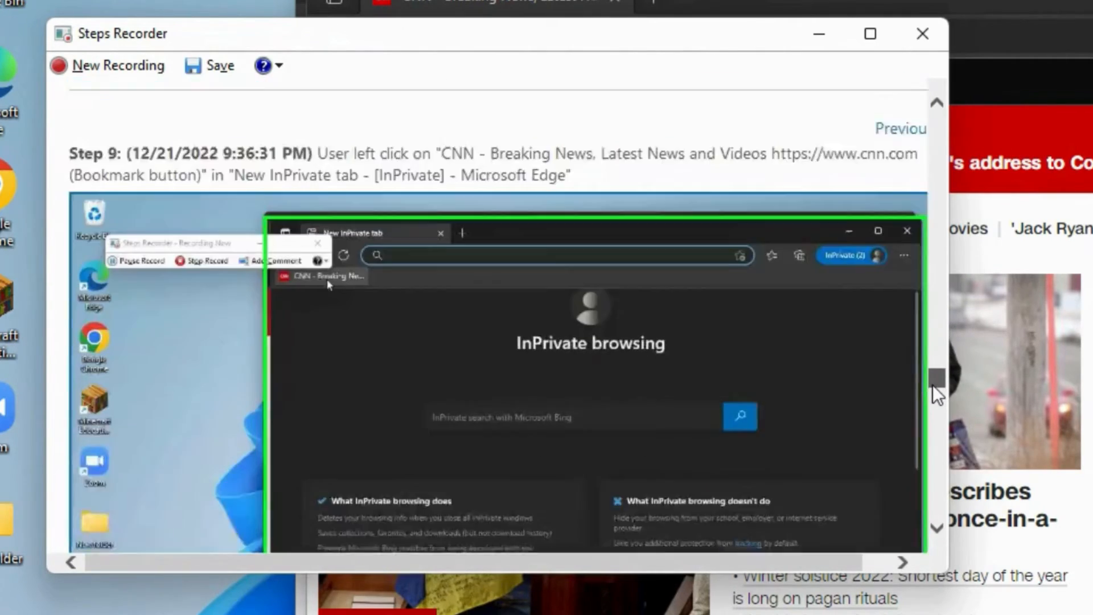
{"action": "scroll", "scroll_direction": "down", "scroll_amount": 3}
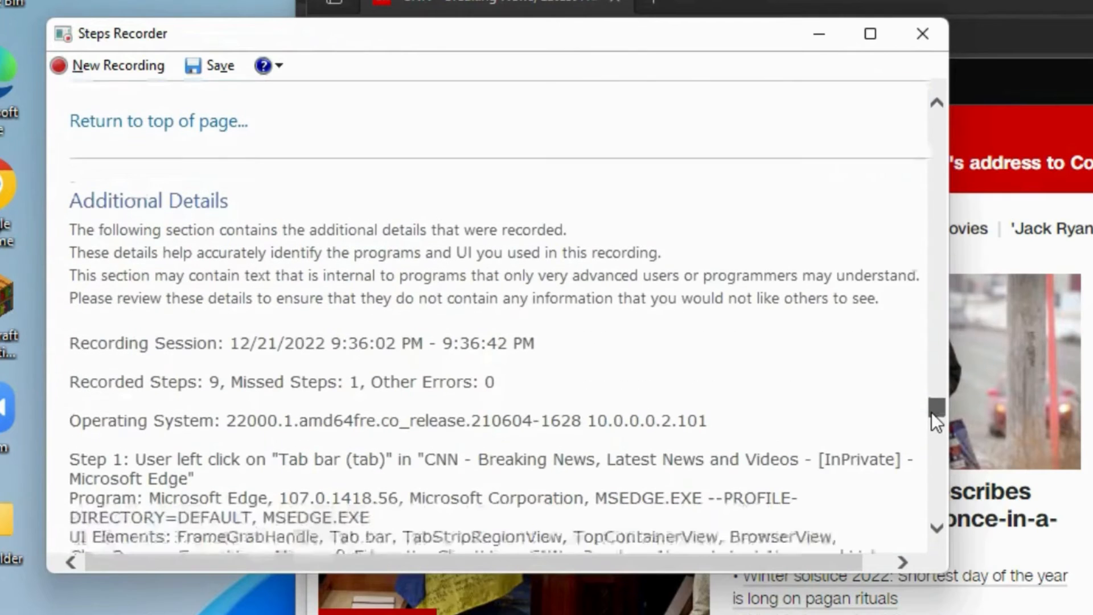
{"action": "scroll", "scroll_direction": "down", "scroll_amount": 3}
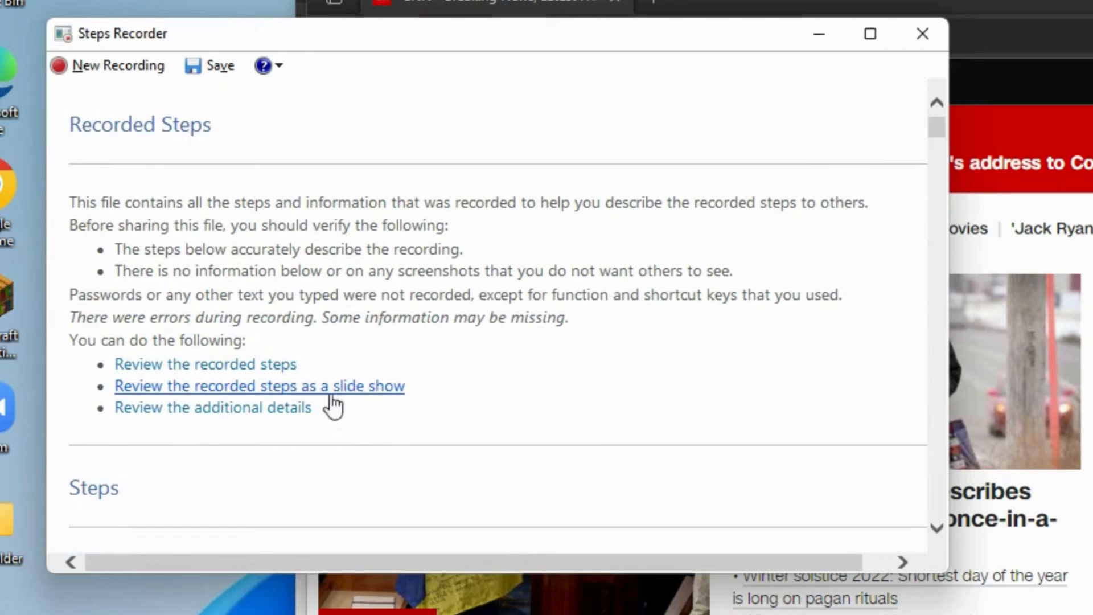
Play the recorded steps as a slide show, then save the recording as ZIP '4'.
{"action": "left_click", "coordinate": [259, 386]}
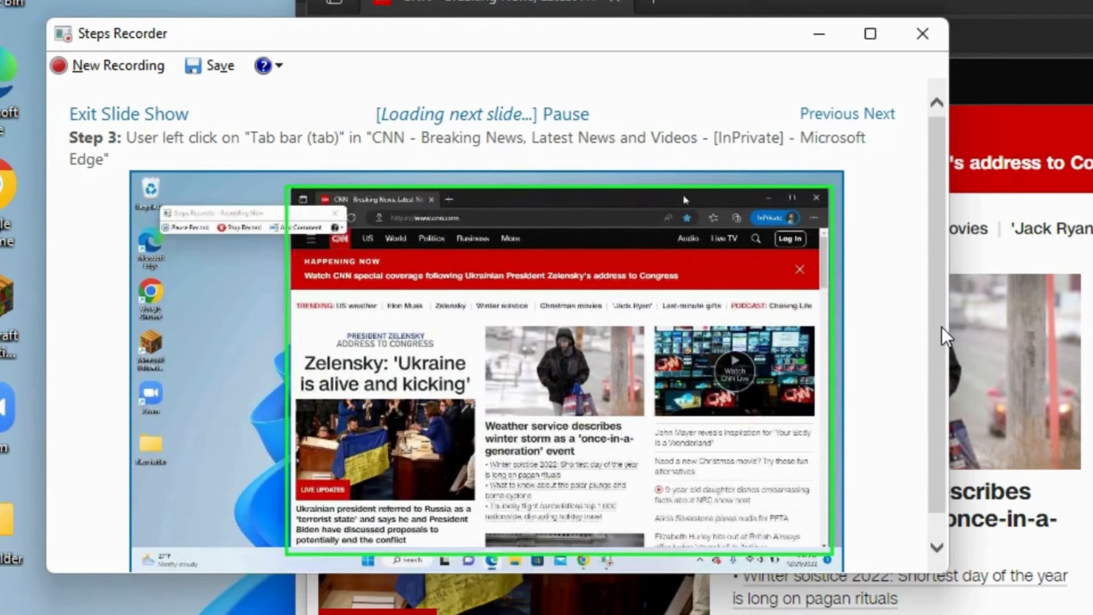
{"action": "mouse_move", "coordinate": [933, 363]}
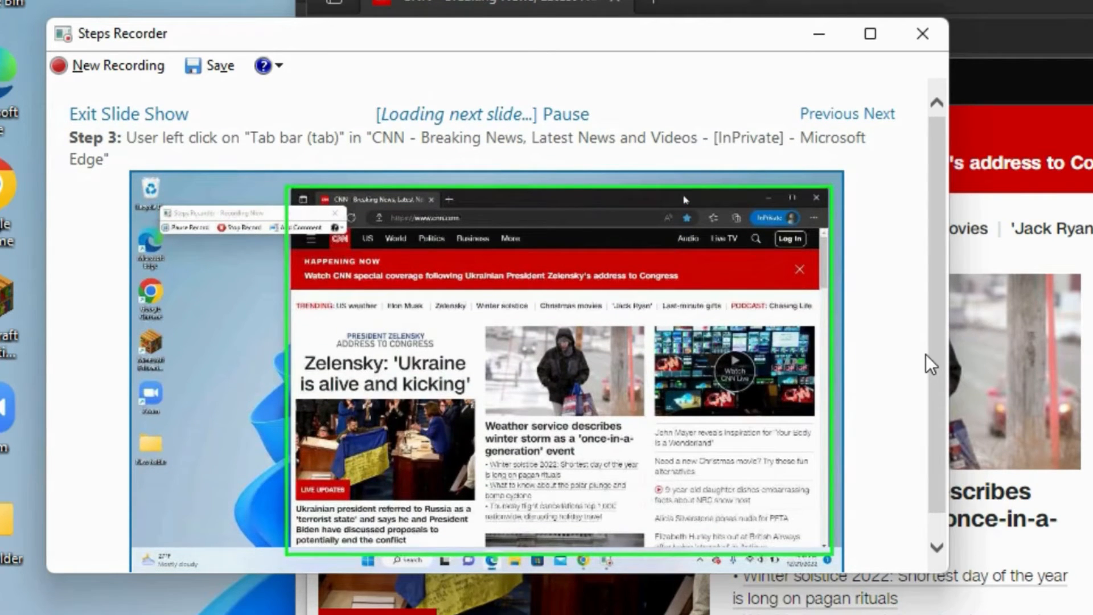
{"action": "left_click", "coordinate": [737, 217]}
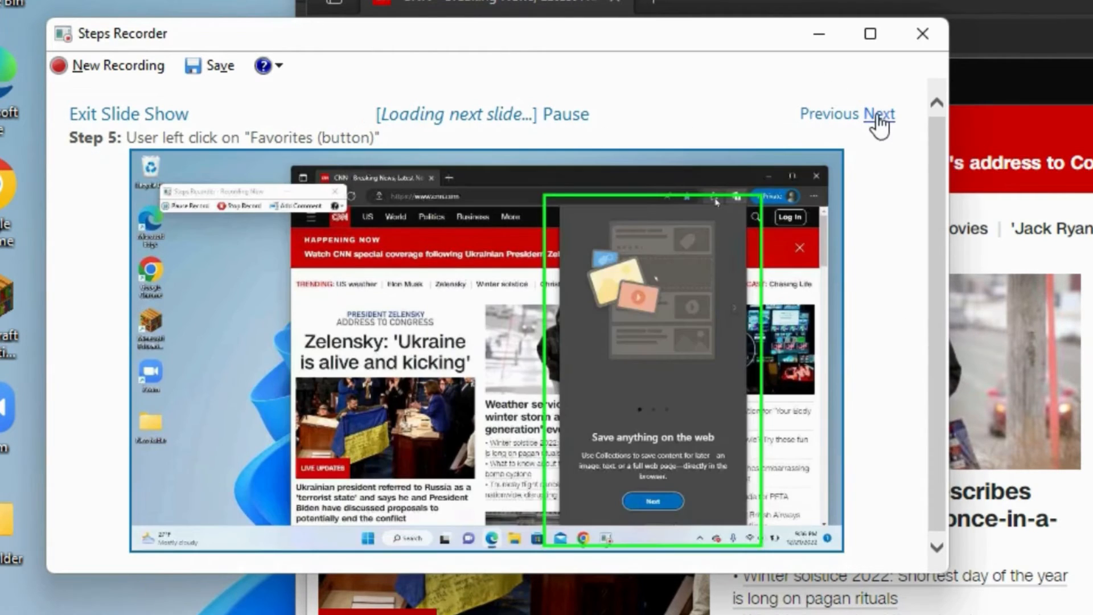
{"action": "mouse_move", "coordinate": [881, 118]}
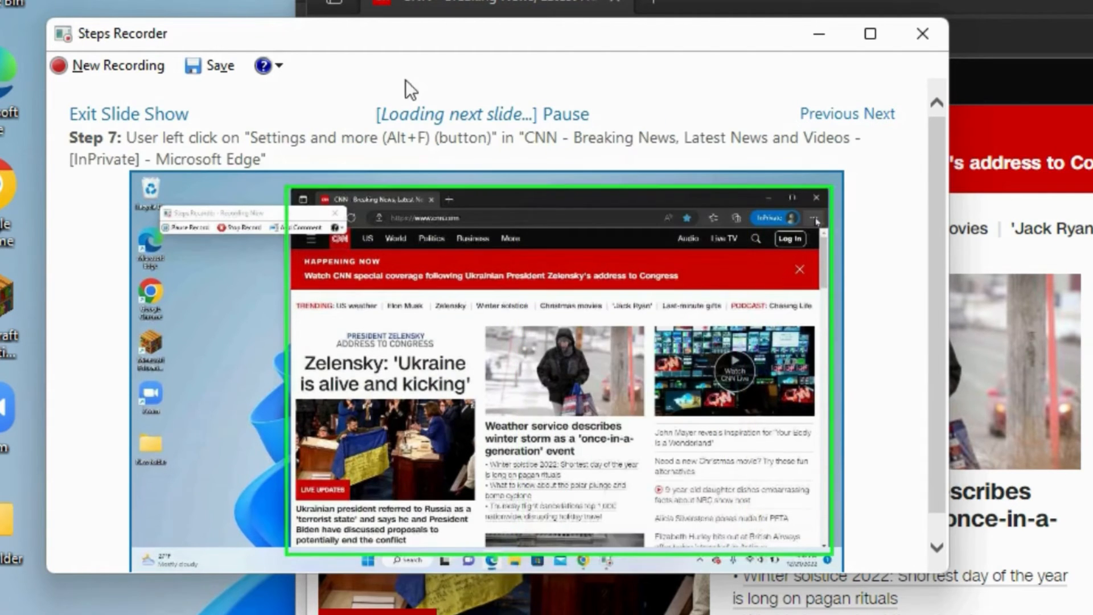
{"action": "left_click", "coordinate": [209, 65]}
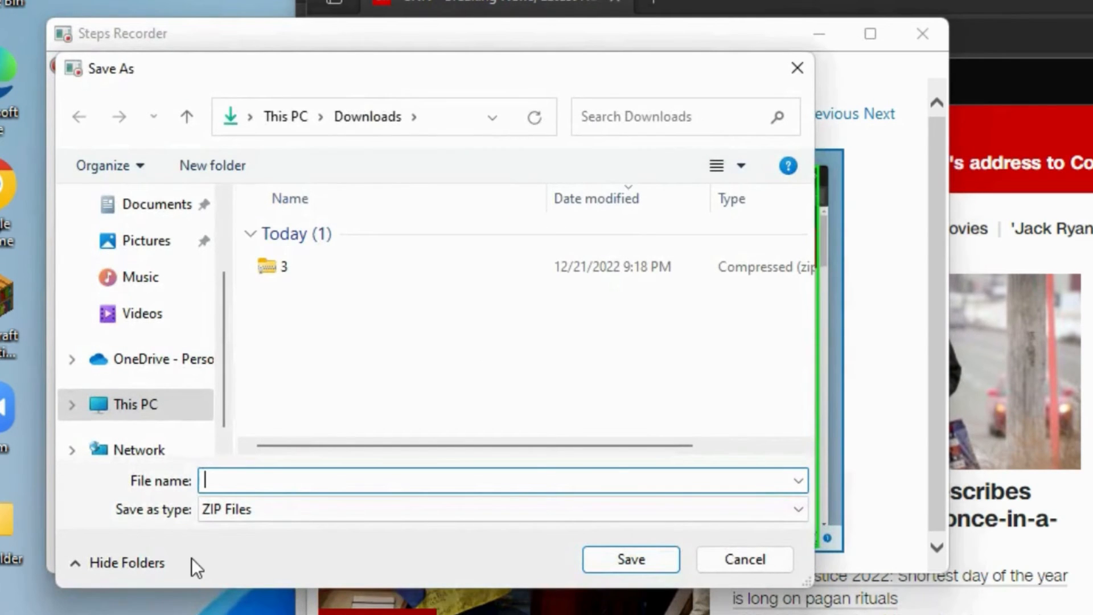
{"action": "type", "text": "4"}
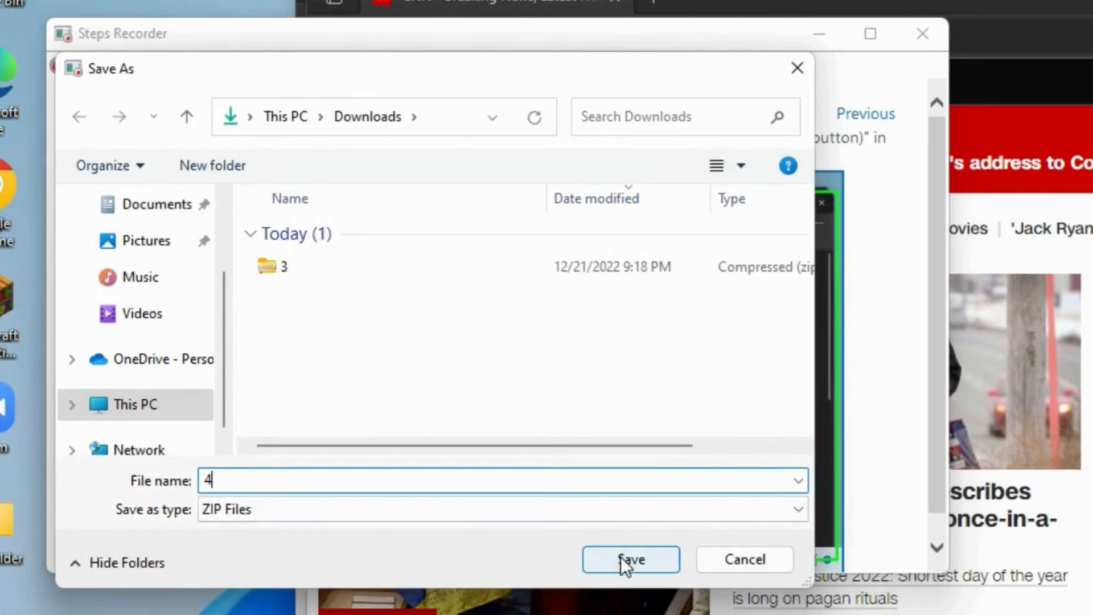
{"action": "left_click", "coordinate": [628, 559]}
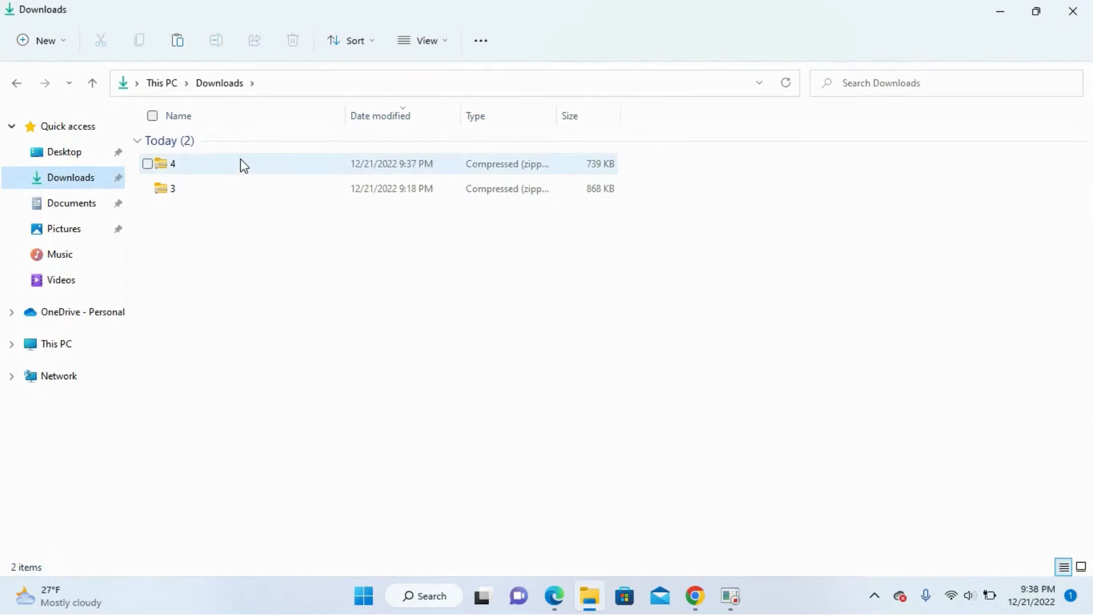
Open ZIP file '4' in Downloads to view its HTML recording report.
{"action": "double_click", "coordinate": [172, 164]}
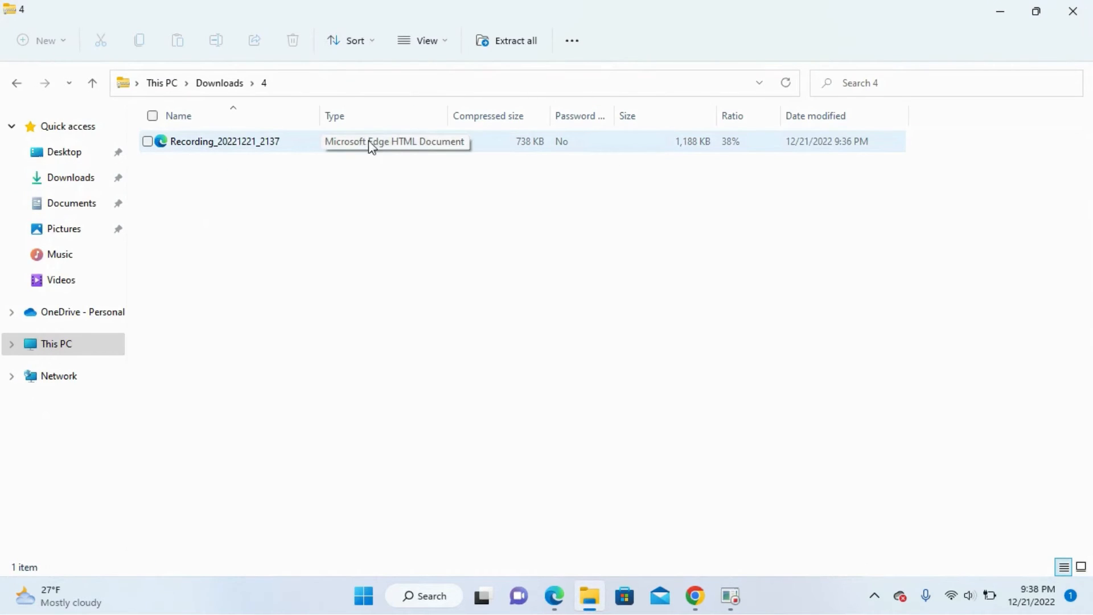
{"action": "mouse_move", "coordinate": [407, 148]}
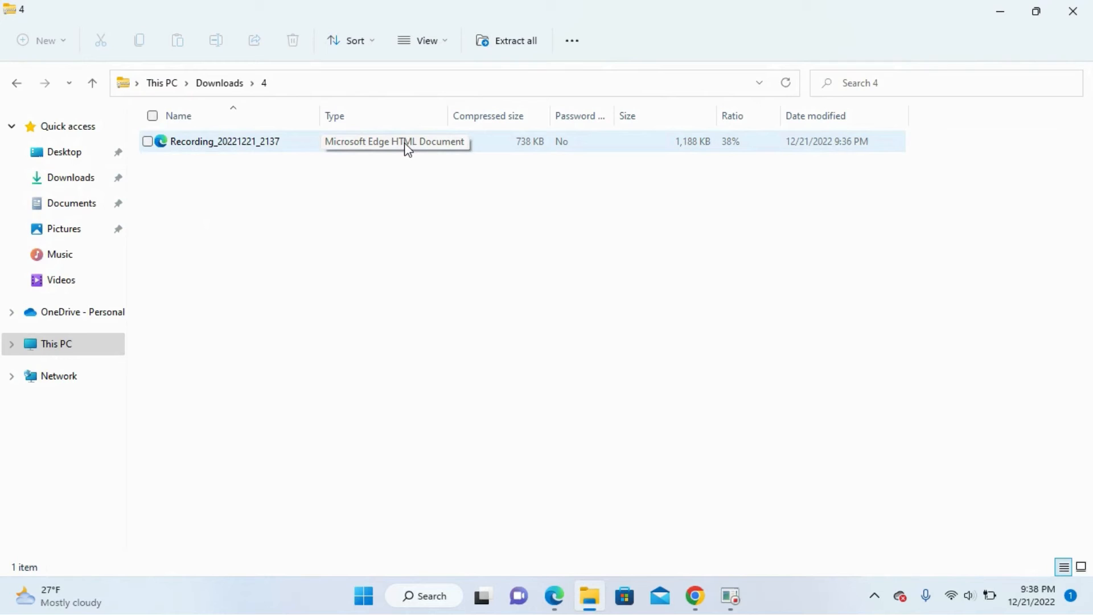
{"action": "mouse_move", "coordinate": [411, 155]}
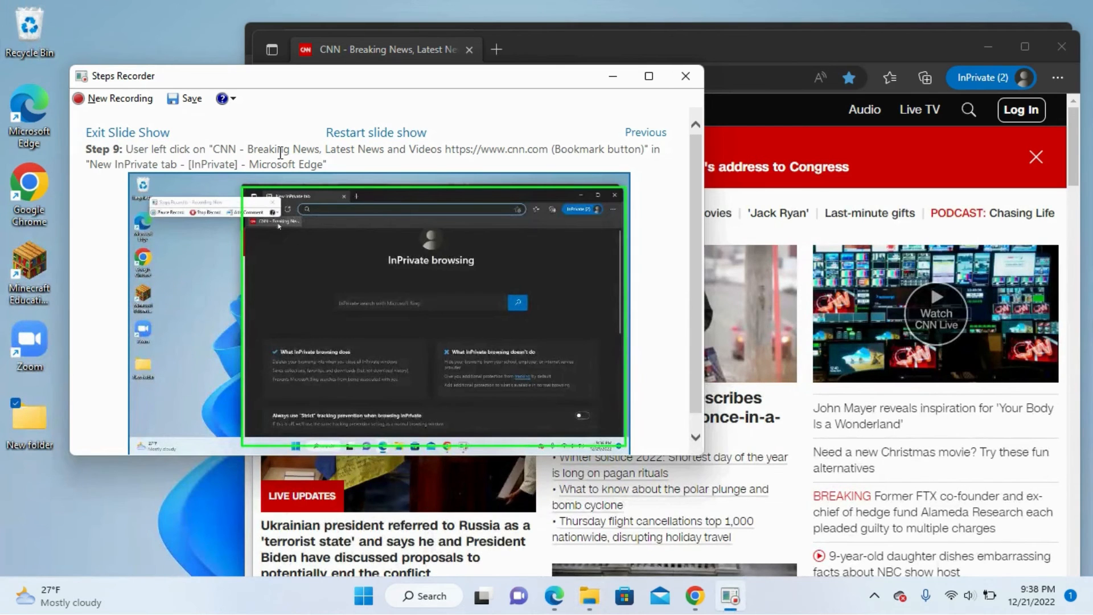
{"action": "mouse_move", "coordinate": [292, 185]}
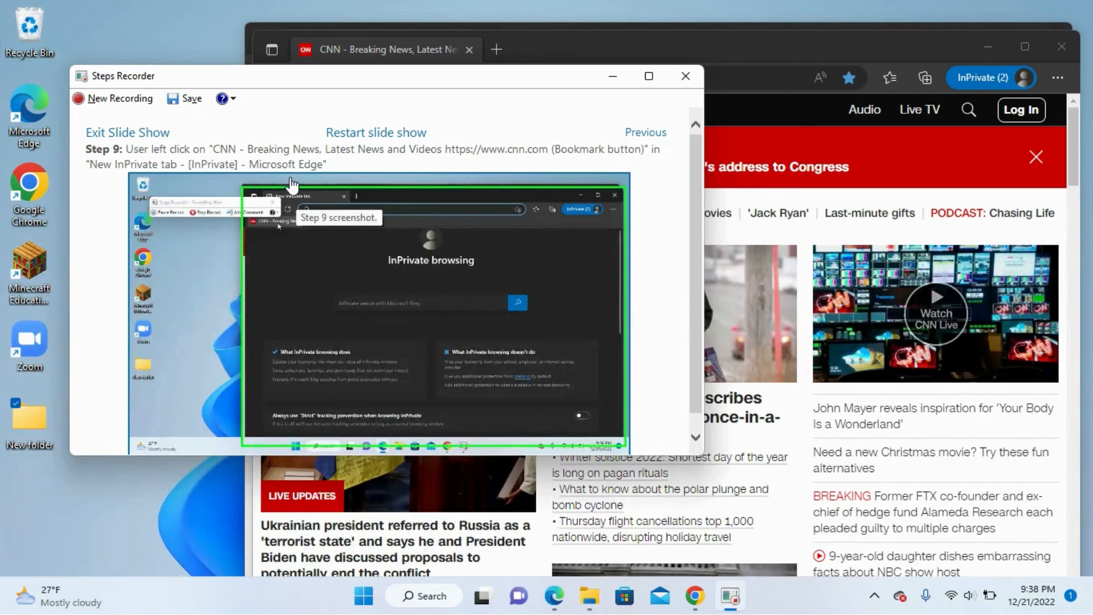